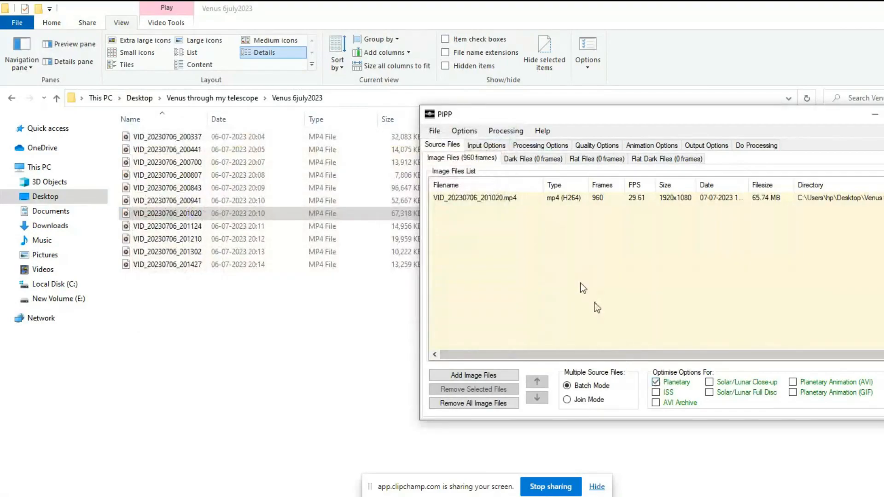
- Run PIPP processing to produce the Venus output folder with its log and pipp file
left_click(540, 145)
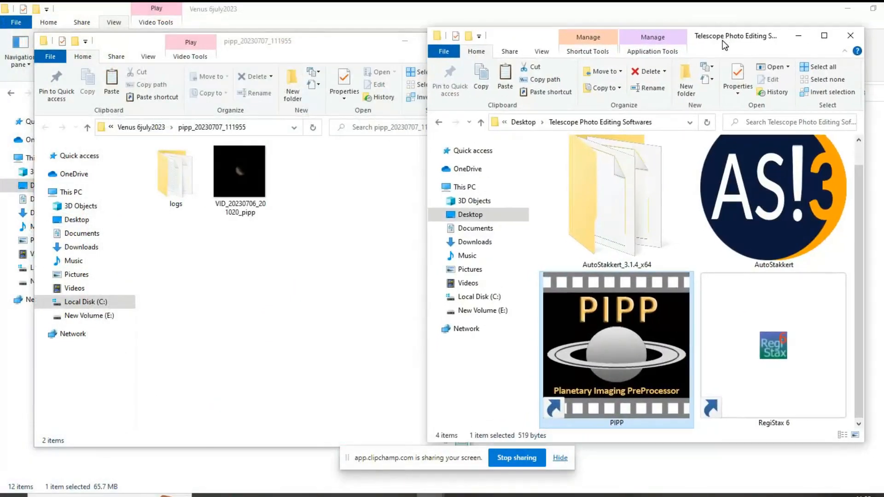
- Launch AutoStakkert! and analyse the frame quality of the pipp Venus video
double_click(617, 200)
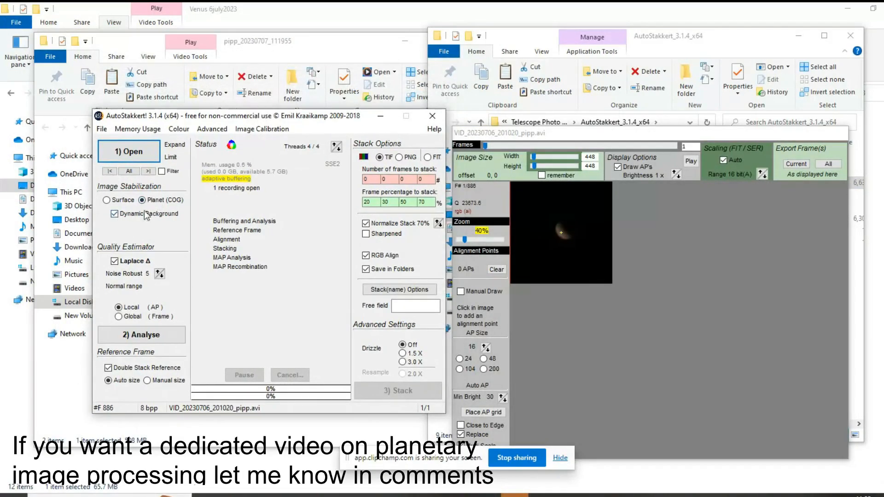
left_click(141, 335)
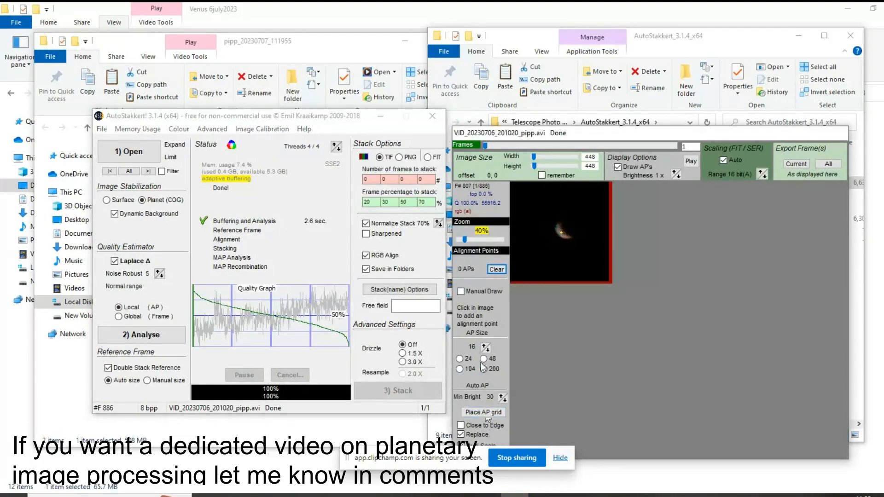
- Set alignment point size to 24, place an AP grid, and add a point on Venus
left_click(461, 359)
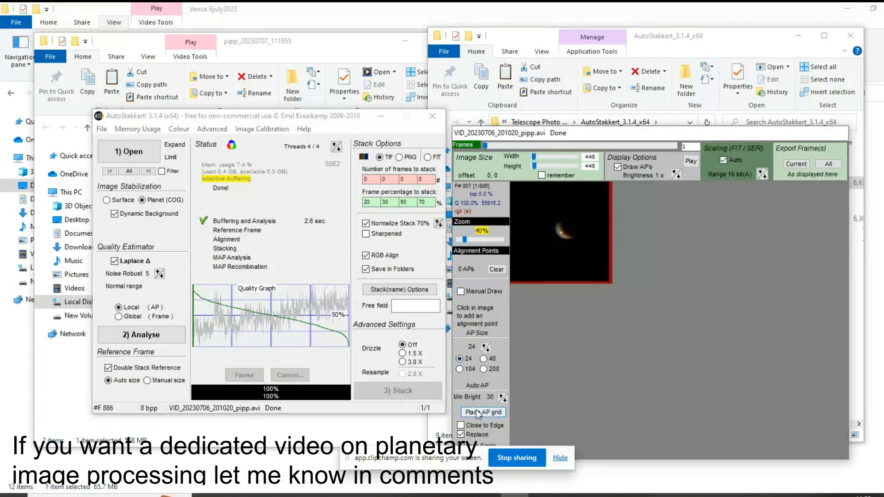
left_click(482, 412)
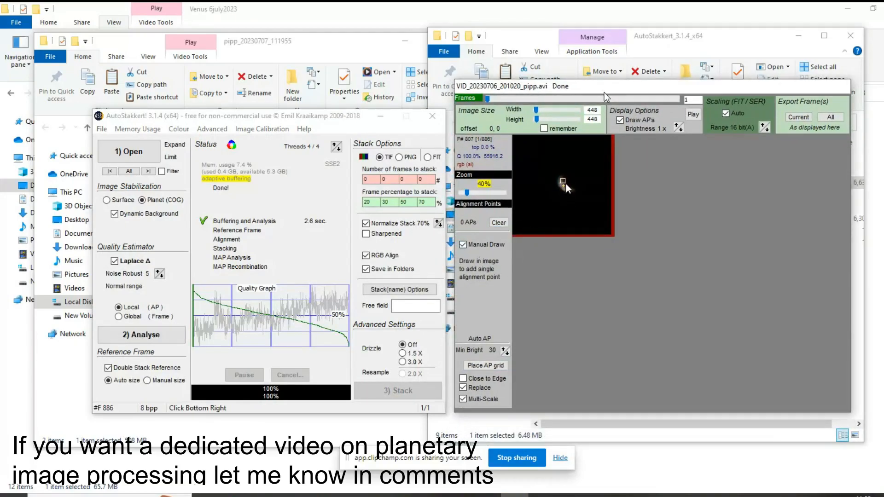
left_click(562, 182)
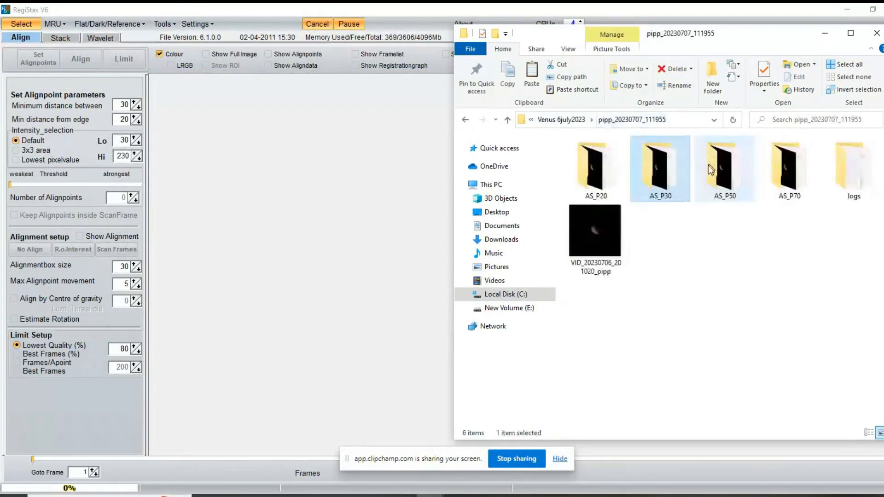
- Open the AS_P50 stacked Venus TIF in RegiStax 6
left_click(788, 169)
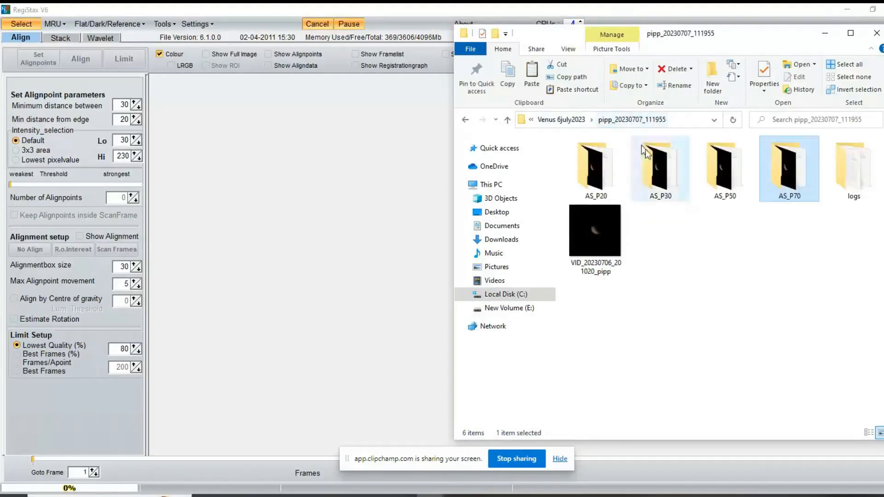
left_click(101, 37)
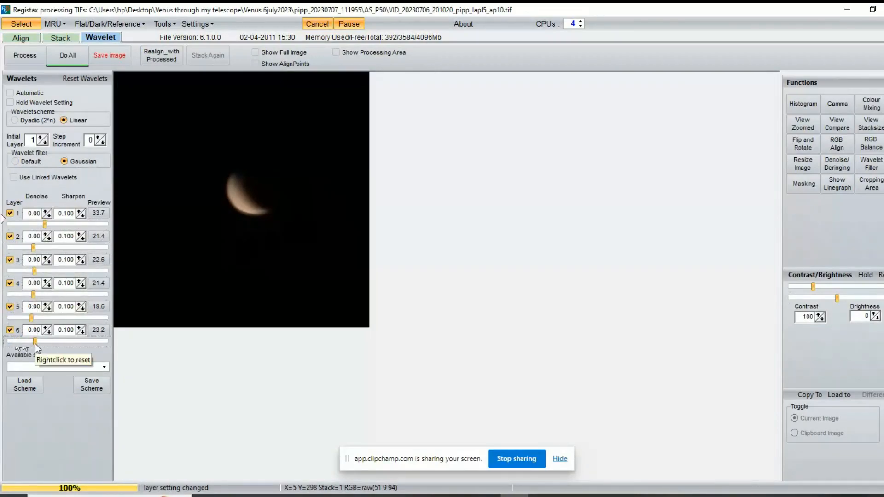
- Raise the histogram midpoint to about 0.85
left_click(802, 104)
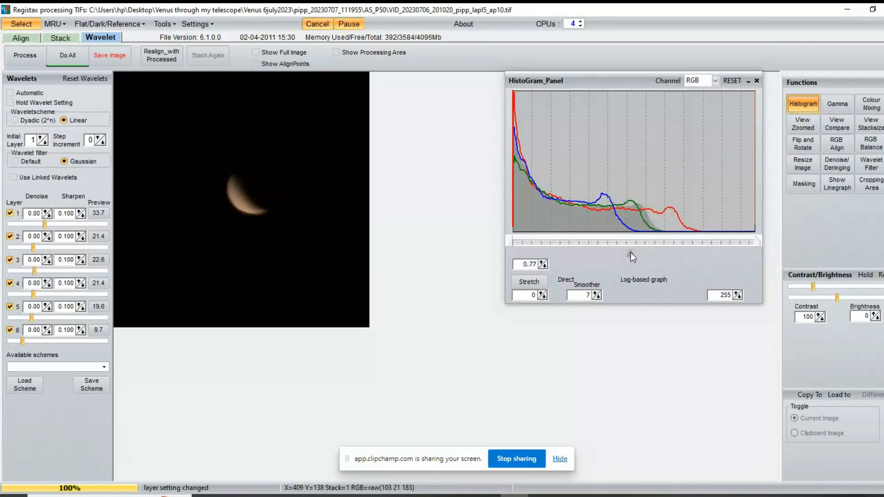
left_click_drag(631, 254, 648, 254)
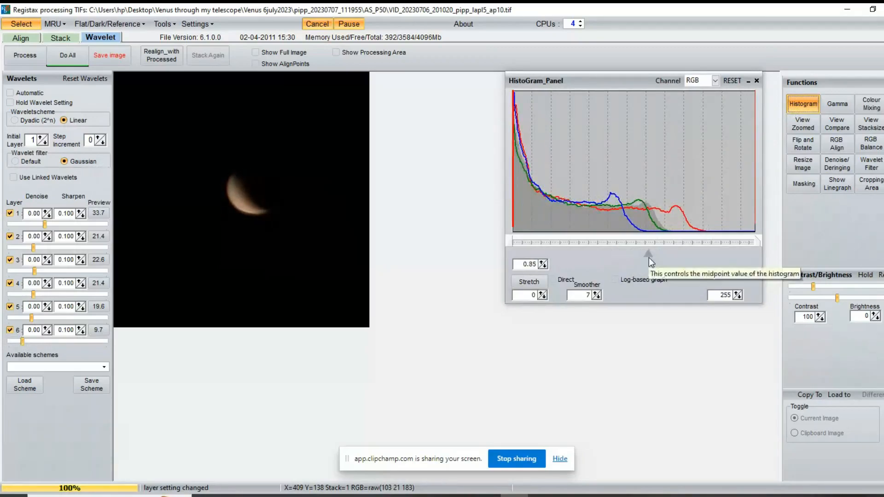
left_click(837, 104)
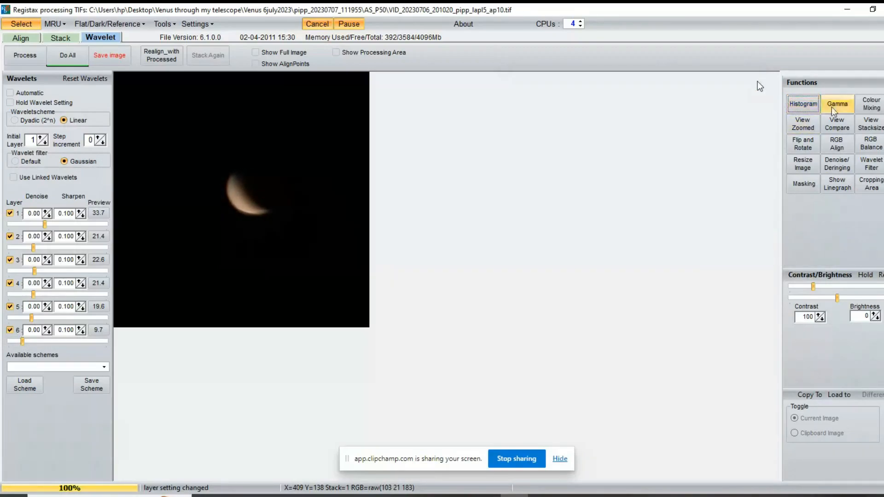
- Auto-estimate the red and blue channel offsets with RGB Align
left_click(837, 143)
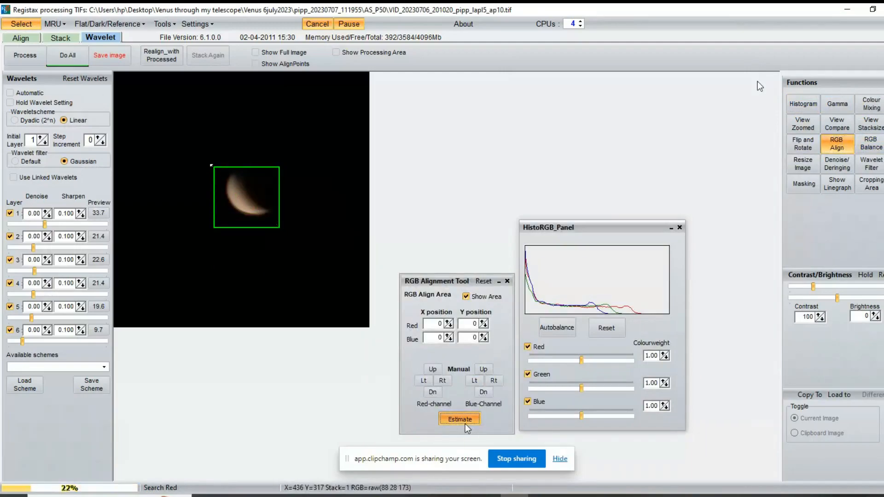
left_click(460, 419)
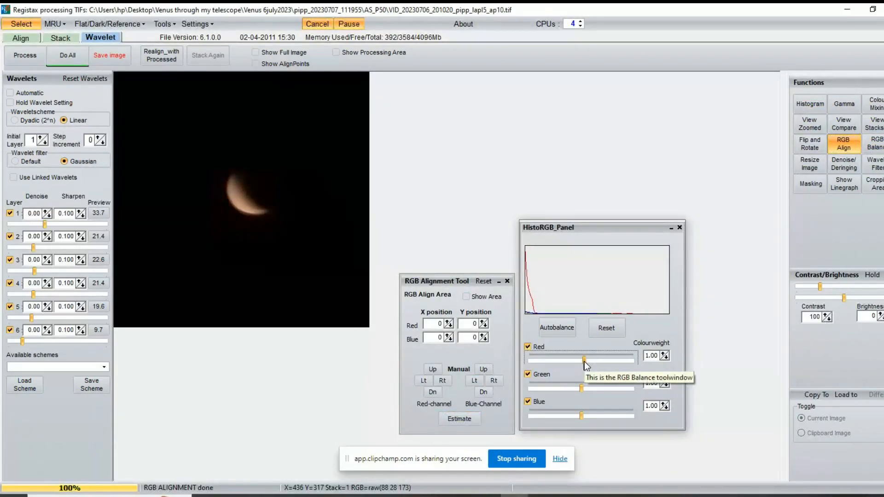